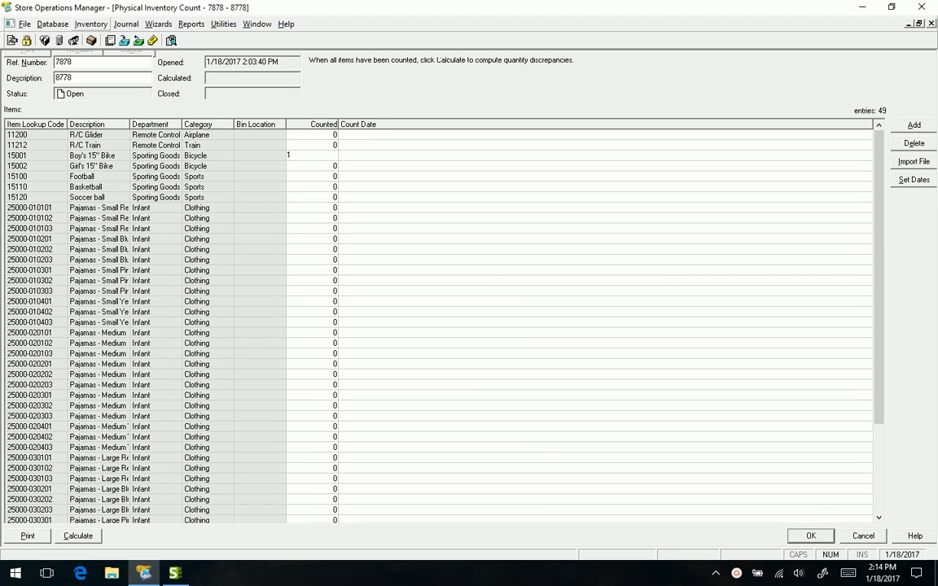
Step: Close physical count 7878 and start a new physical inventory count for all items
{"action": "left_click", "coordinate": [90, 23]}
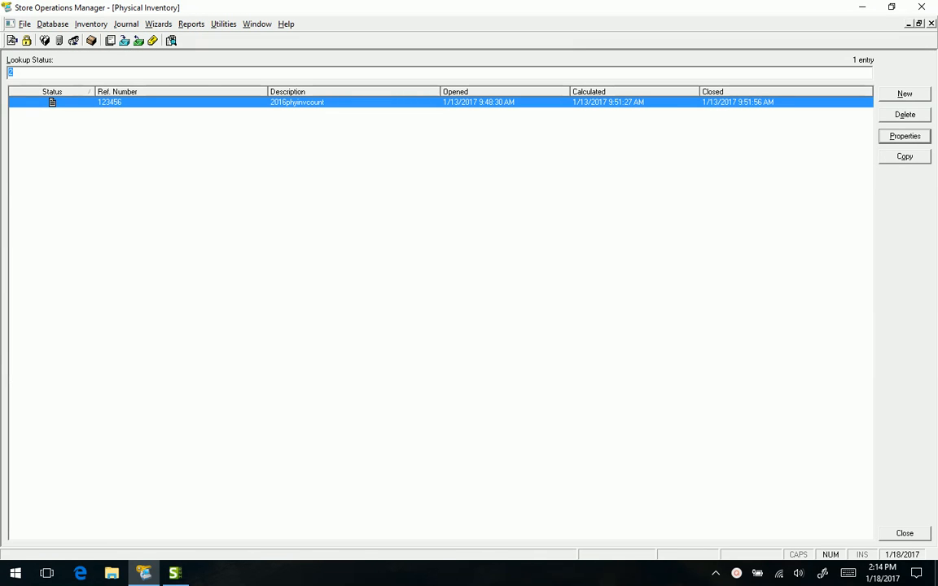
{"action": "left_click", "coordinate": [904, 93]}
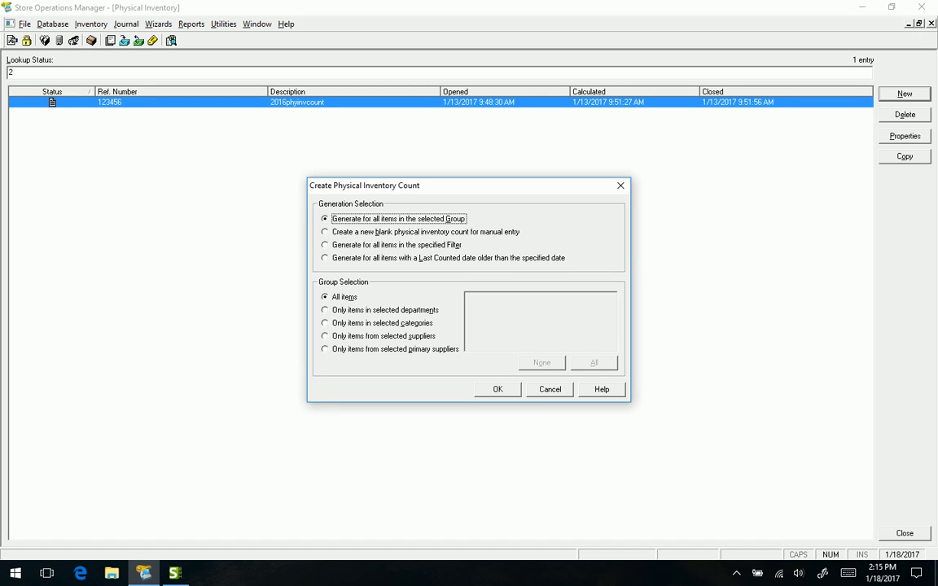
Step: Cancel the new count, record 1 for R/C Glider in count 7878, and start importing counts
{"action": "left_click", "coordinate": [548, 389]}
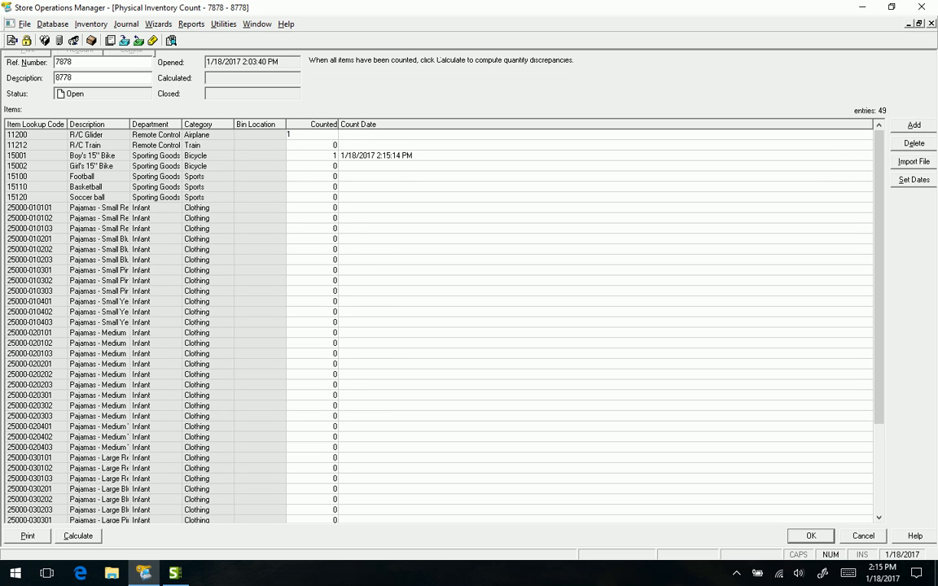
{"action": "left_click", "coordinate": [309, 134]}
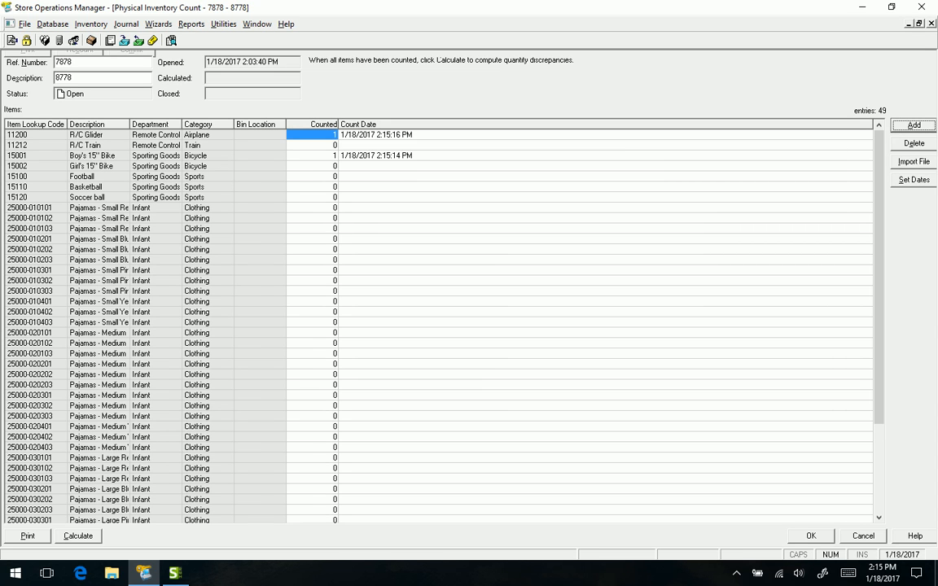
{"action": "left_click", "coordinate": [912, 161]}
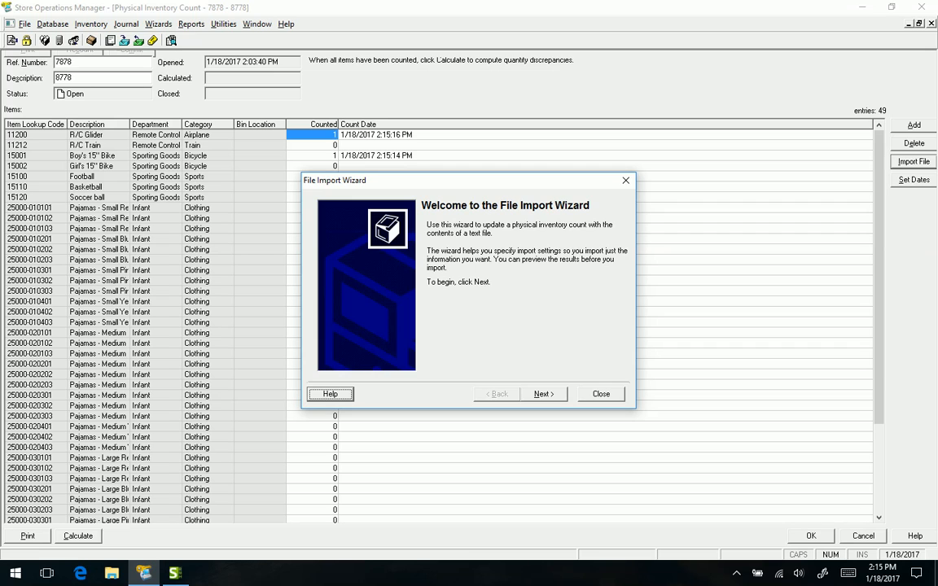
{"action": "left_click", "coordinate": [600, 394]}
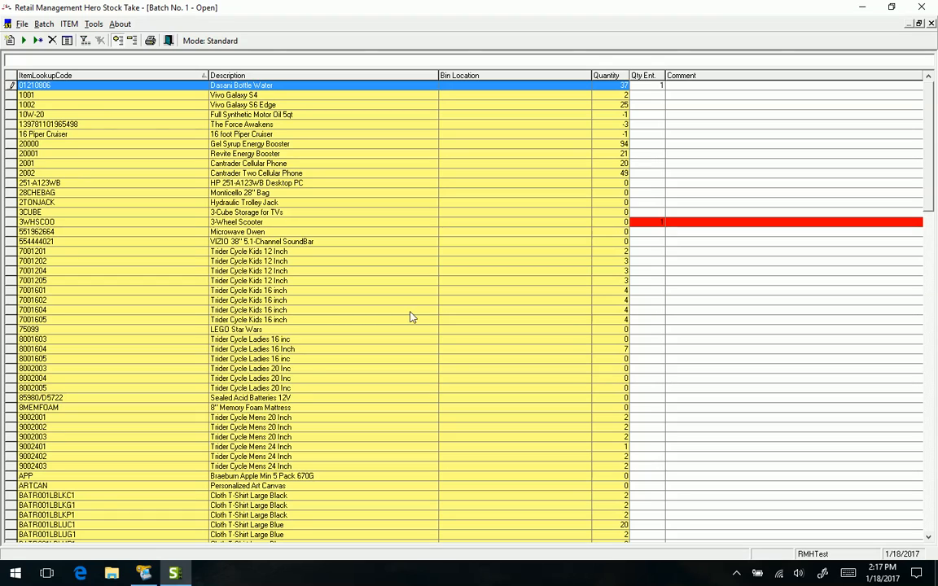
Step: Comment on Dasani, count Vivo Galaxy S4 at 234 ('way off') and S6 Edge at 25 with a comment
{"action": "type", "text": "1234"}
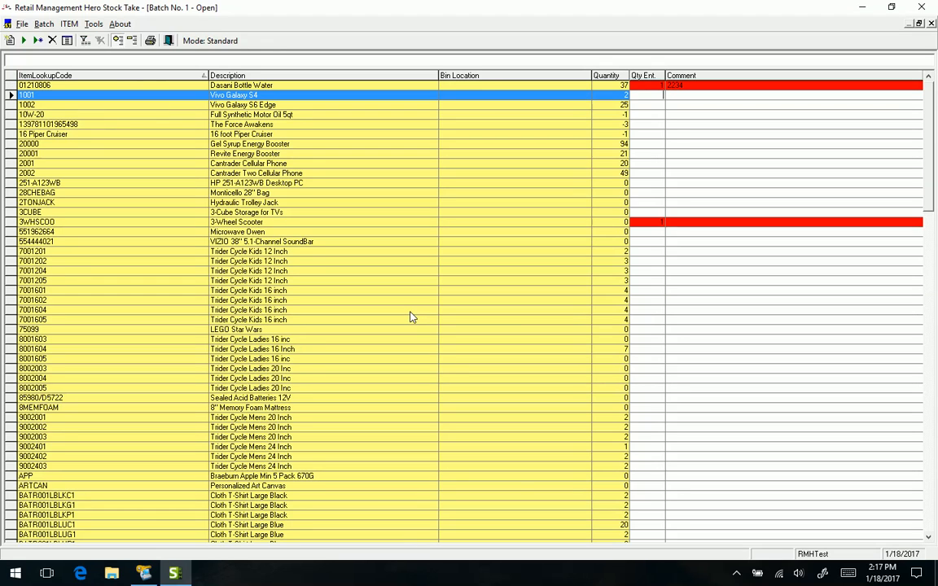
{"action": "type", "text": "234"}
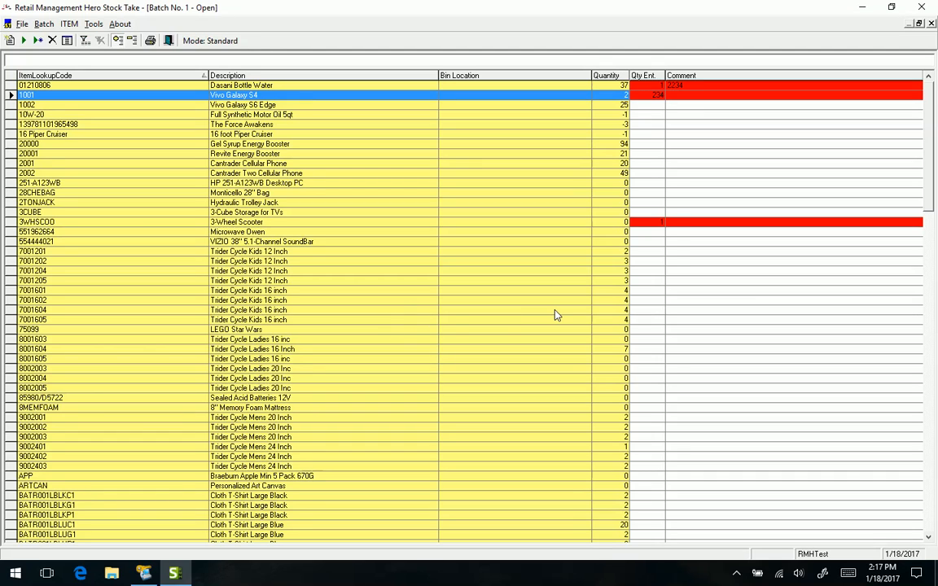
{"action": "type", "text": "way off"}
{"action": "left_click", "coordinate": [647, 104]}
{"action": "type", "text": "24"}
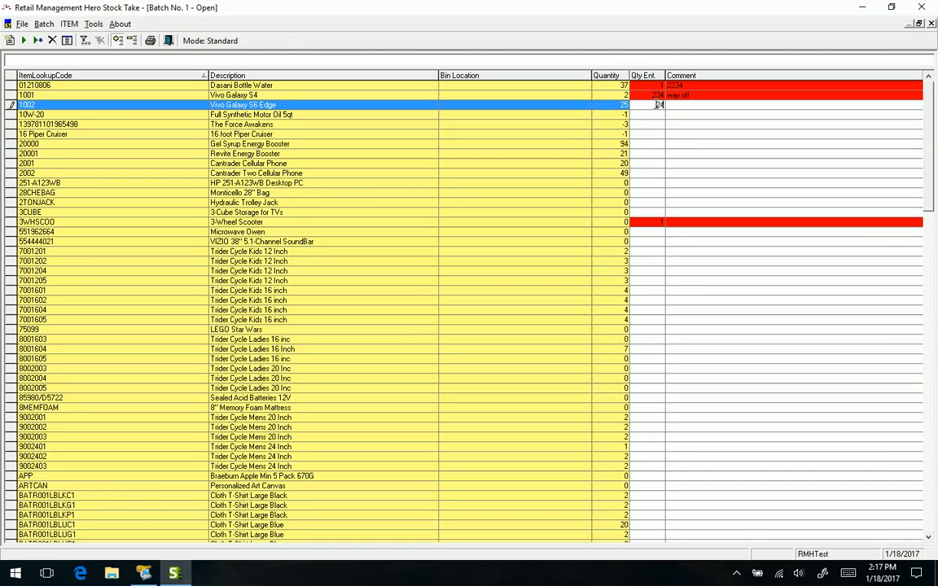
{"action": "type", "text": "5"}
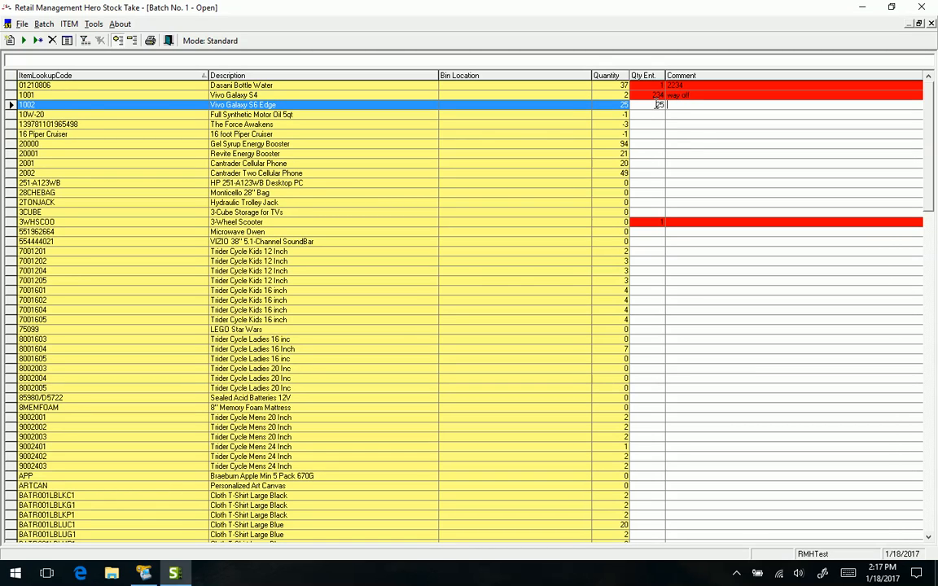
{"action": "type", "text": "jhvhgv"}
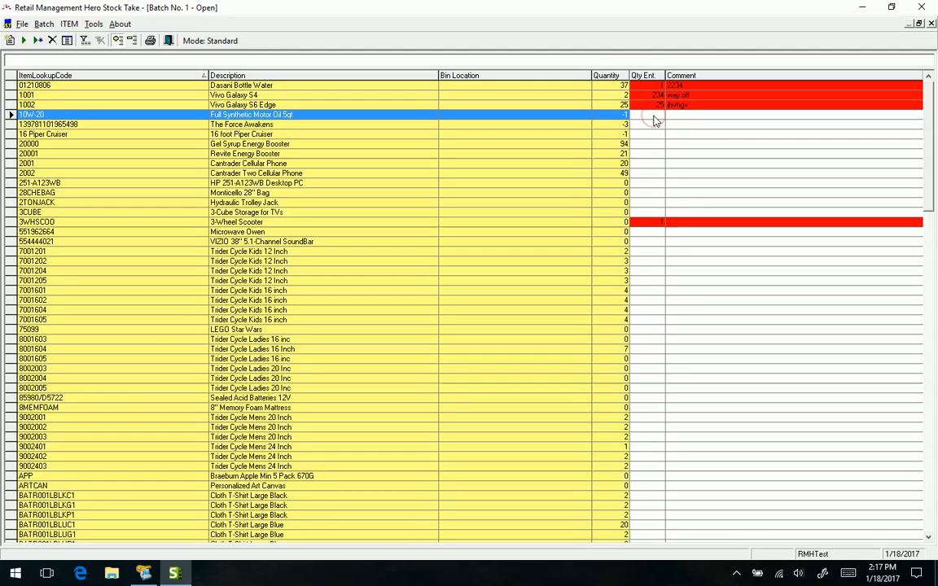
{"action": "mouse_move", "coordinate": [655, 120]}
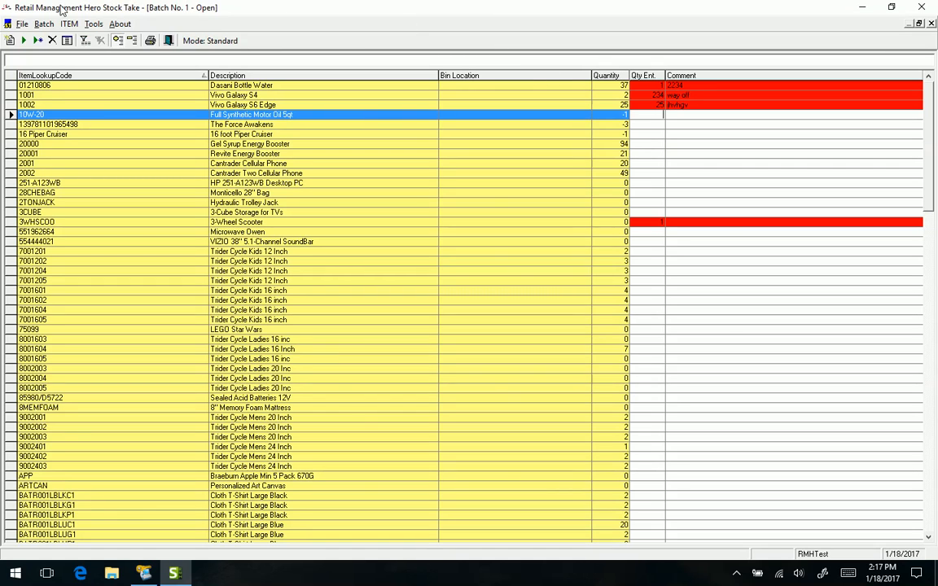
{"action": "mouse_move", "coordinate": [118, 41]}
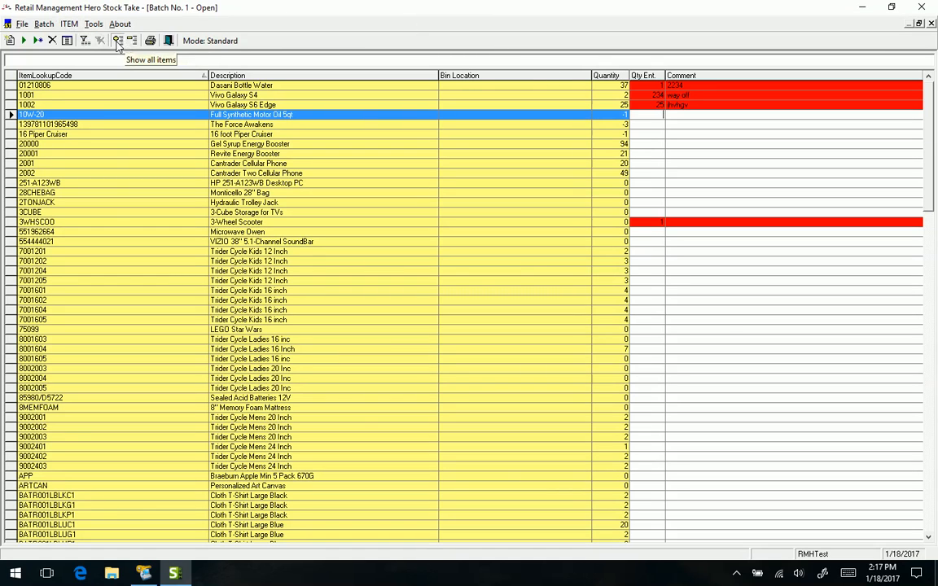
{"action": "left_click", "coordinate": [131, 41]}
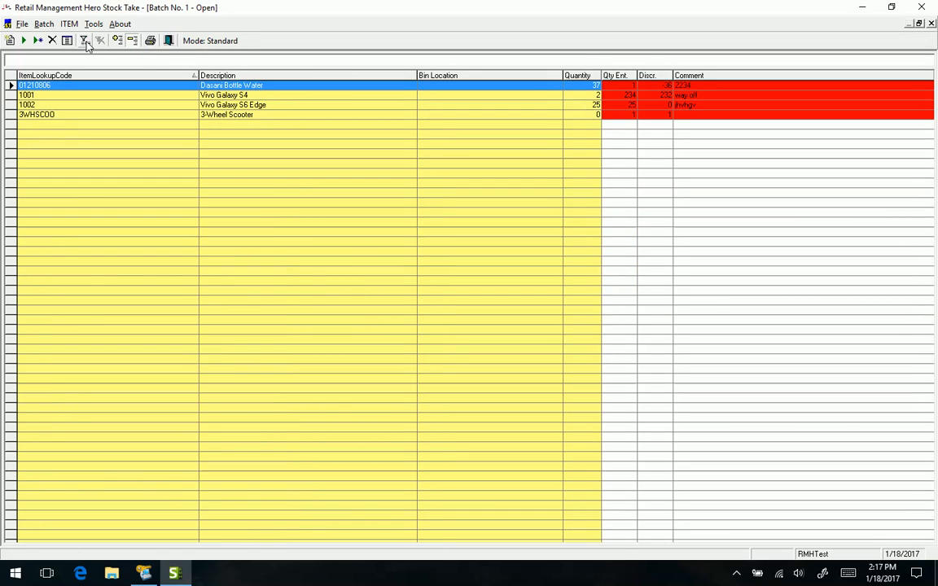
{"action": "left_click", "coordinate": [85, 41]}
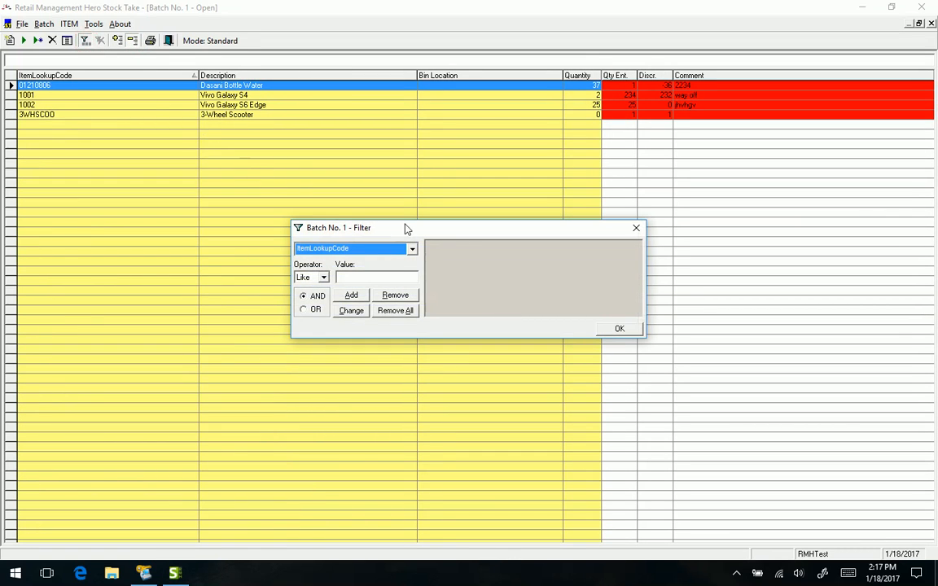
{"action": "mouse_move", "coordinate": [647, 240]}
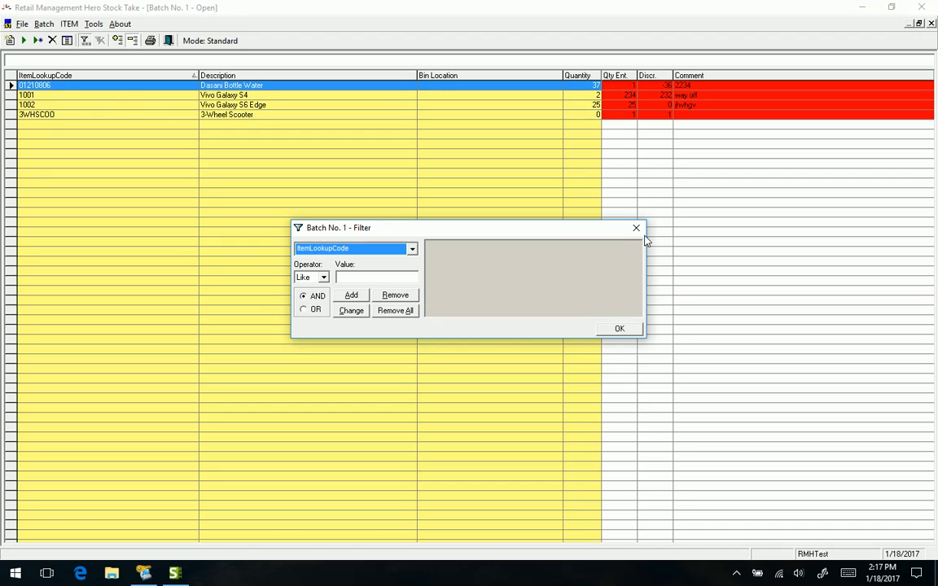
{"action": "left_click", "coordinate": [636, 228]}
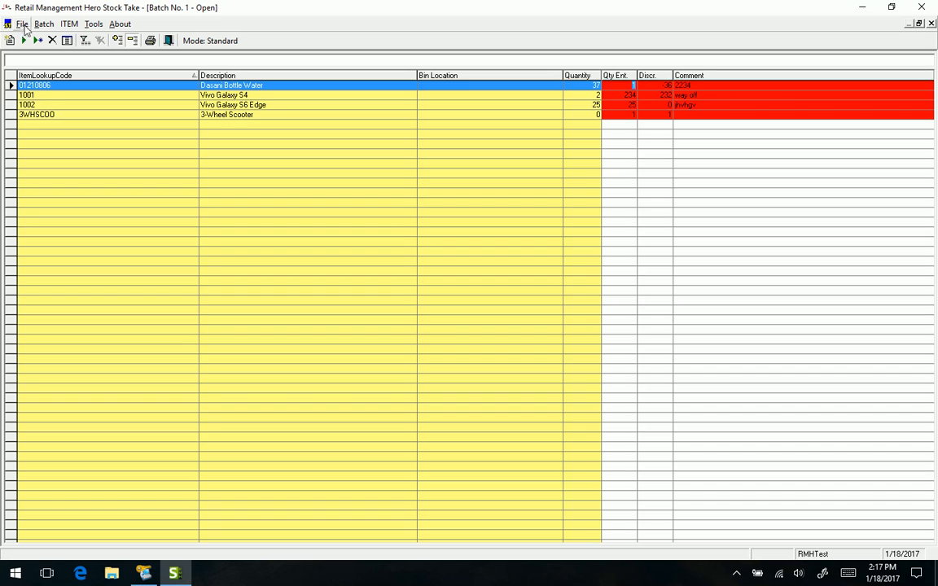
{"action": "left_click", "coordinate": [44, 22]}
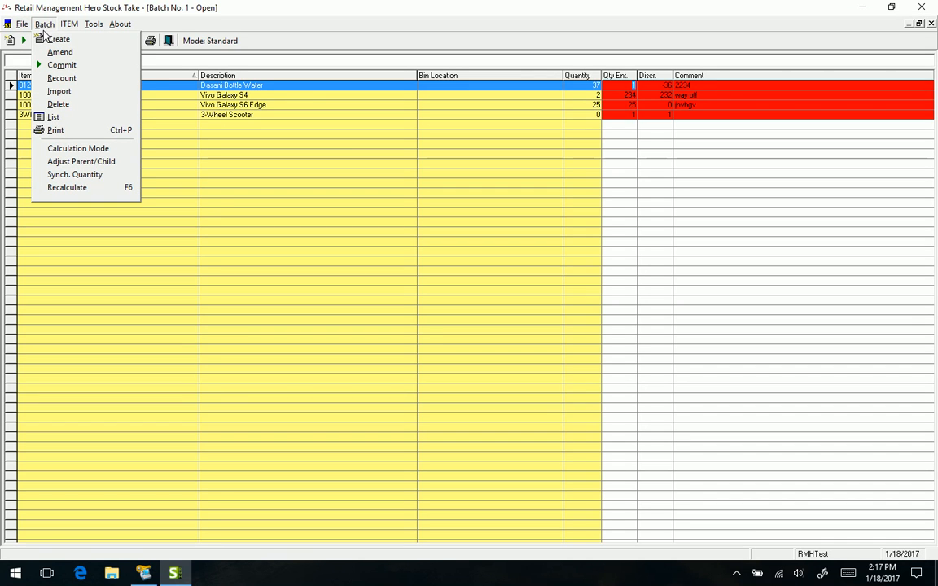
{"action": "mouse_move", "coordinate": [61, 64]}
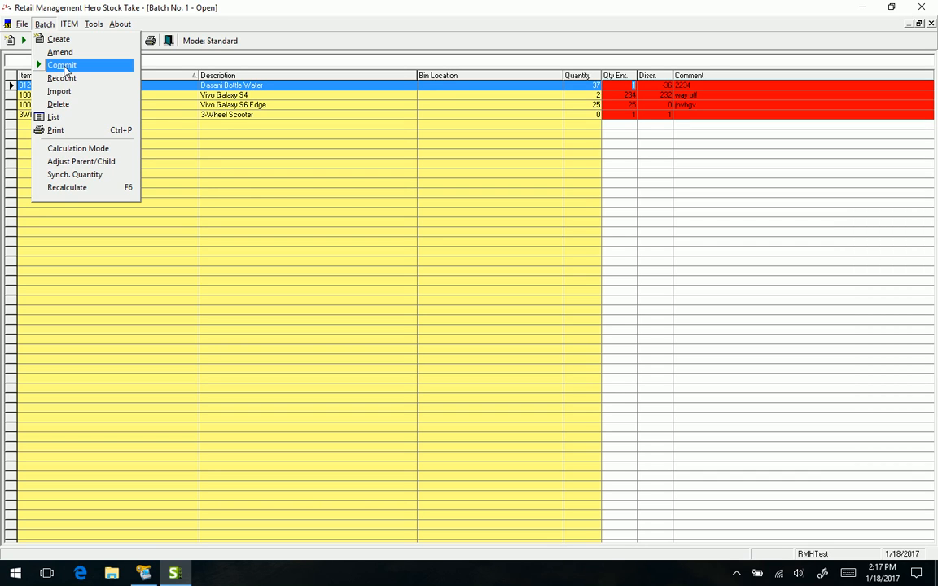
{"action": "mouse_move", "coordinate": [59, 39]}
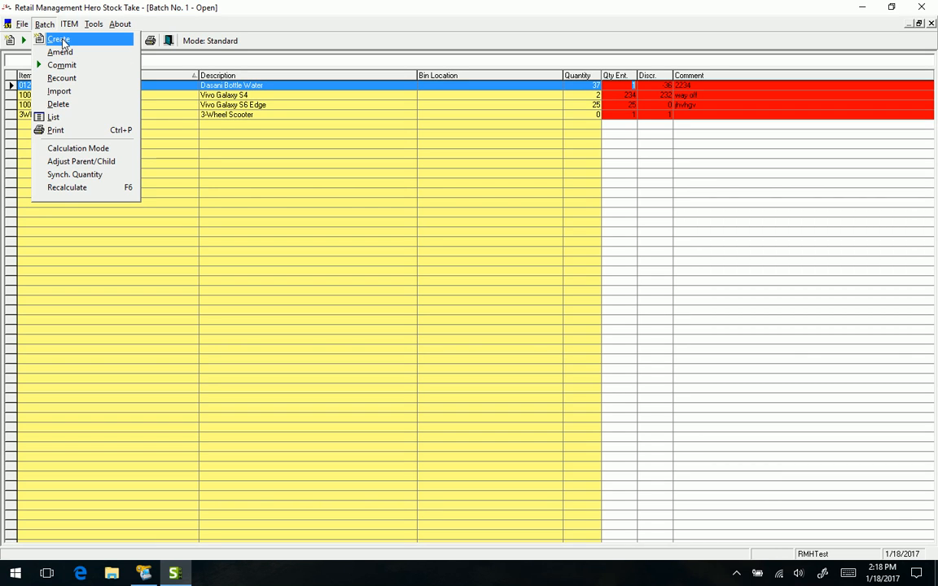
{"action": "mouse_move", "coordinate": [59, 91]}
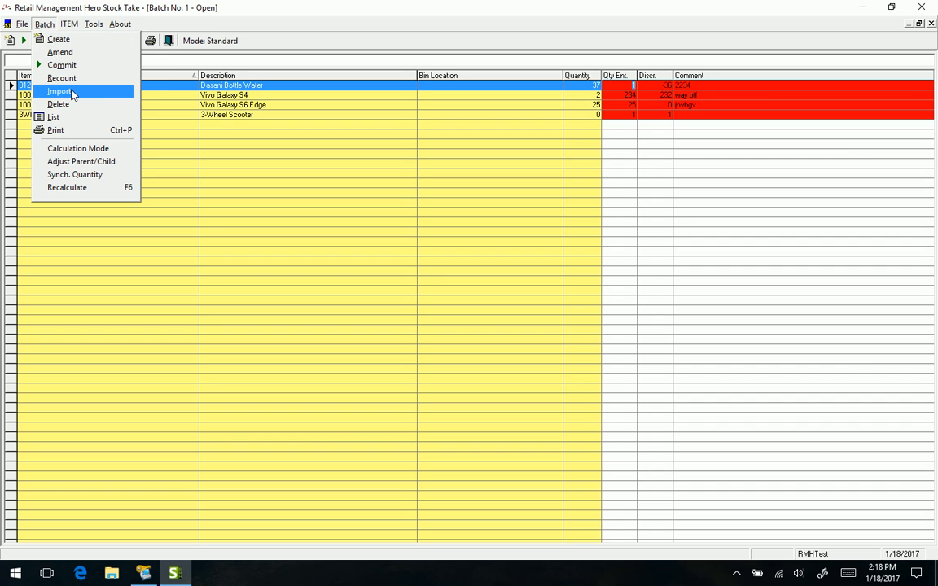
{"action": "left_click", "coordinate": [69, 24]}
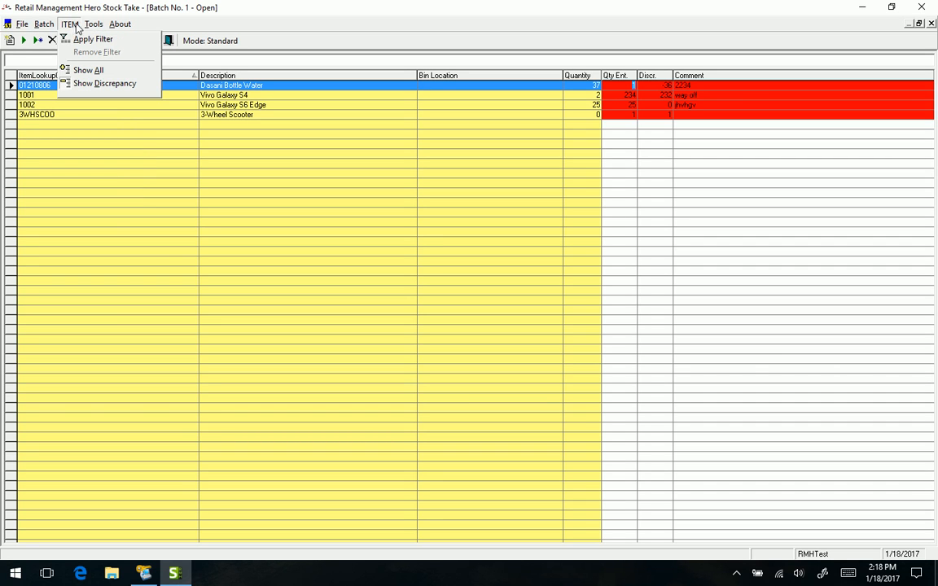
{"action": "left_click", "coordinate": [100, 41]}
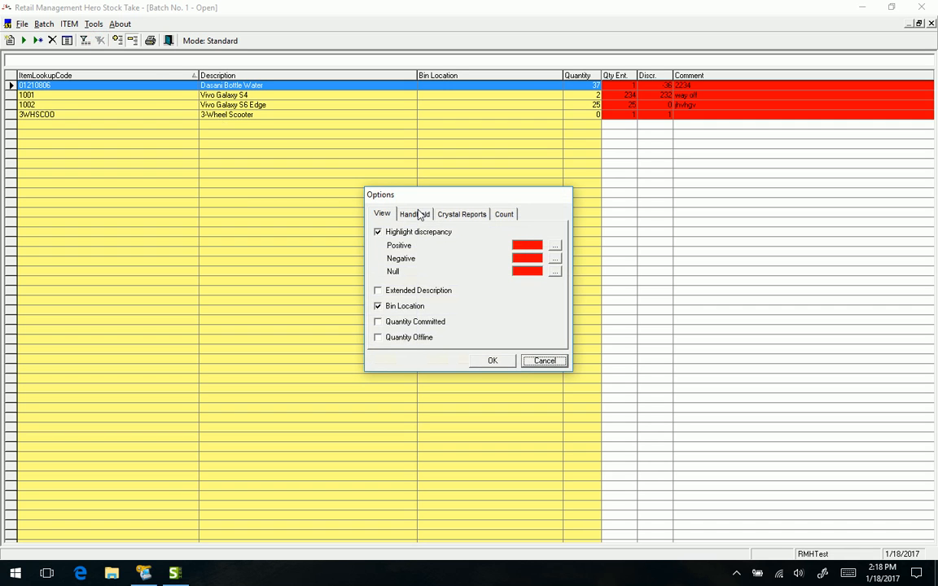
{"action": "mouse_move", "coordinate": [562, 261]}
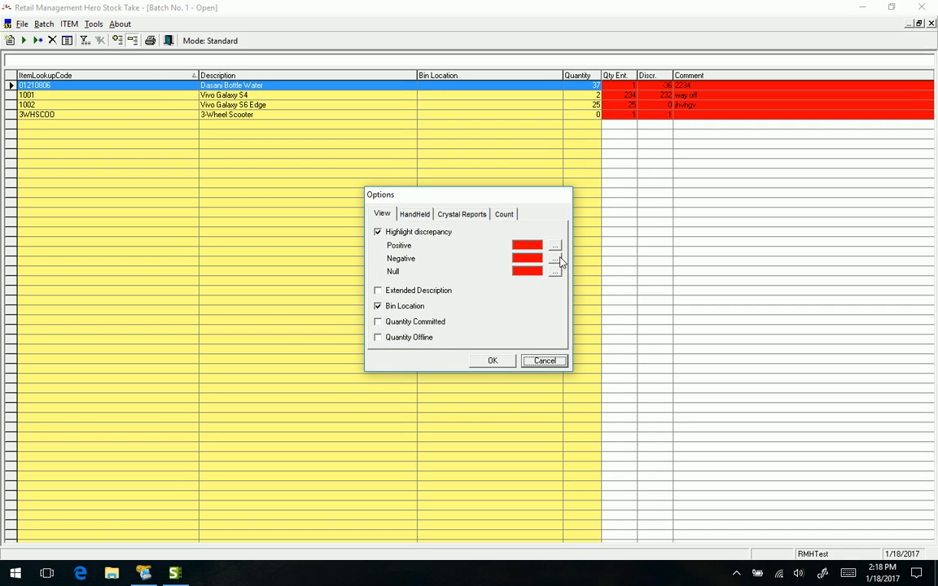
Step: Set the negative discrepancy colour to green, view HandHeld settings, and save the options
{"action": "left_click", "coordinate": [555, 245]}
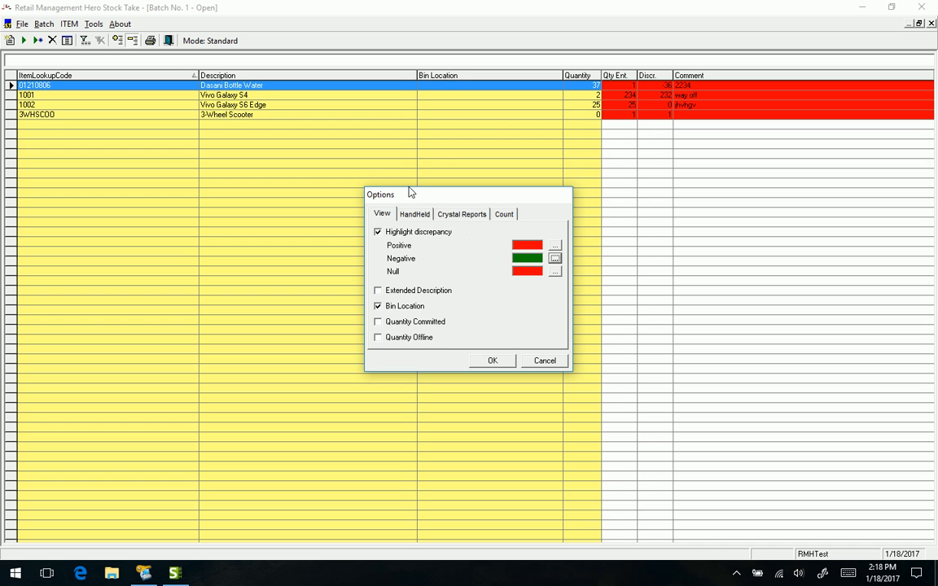
{"action": "left_click", "coordinate": [415, 213]}
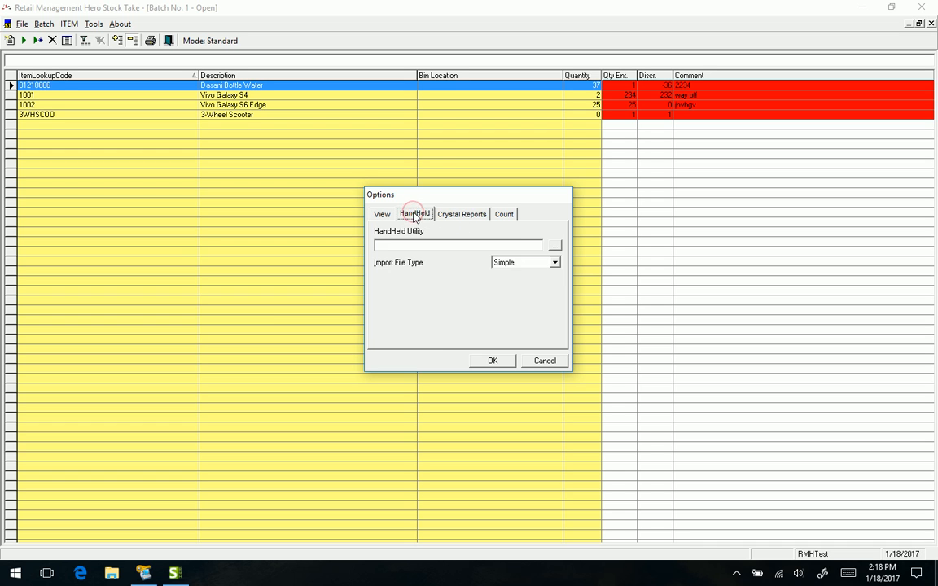
{"action": "left_click", "coordinate": [554, 245]}
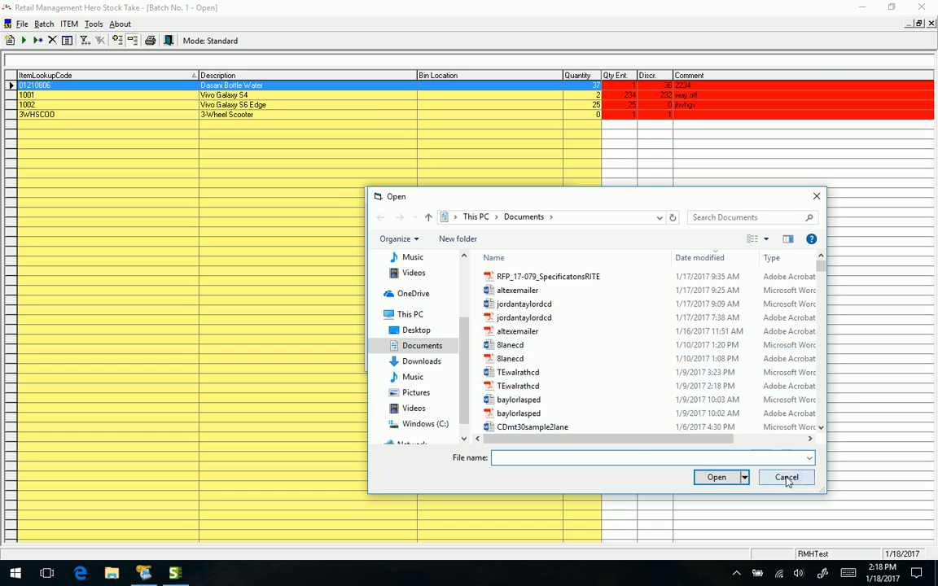
{"action": "left_click", "coordinate": [785, 477]}
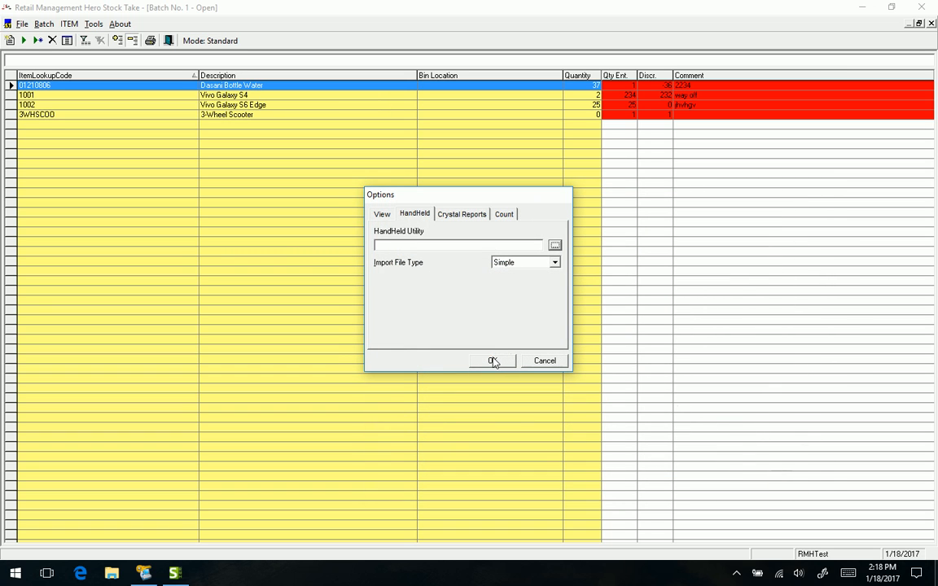
{"action": "left_click", "coordinate": [492, 361]}
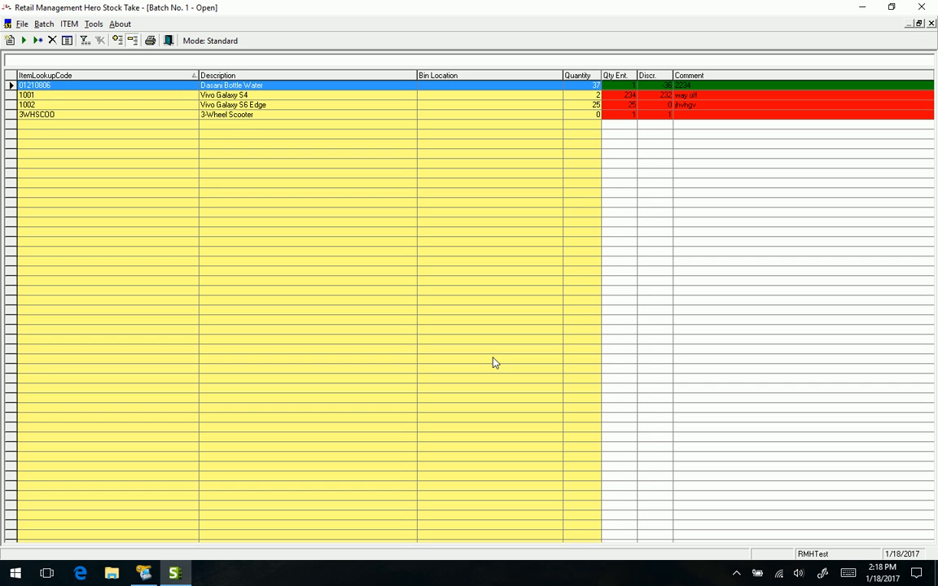
Step: Create a new stock take batch from the Batch menu, confirming while Batch No. 1 is open
{"action": "left_click", "coordinate": [22, 23]}
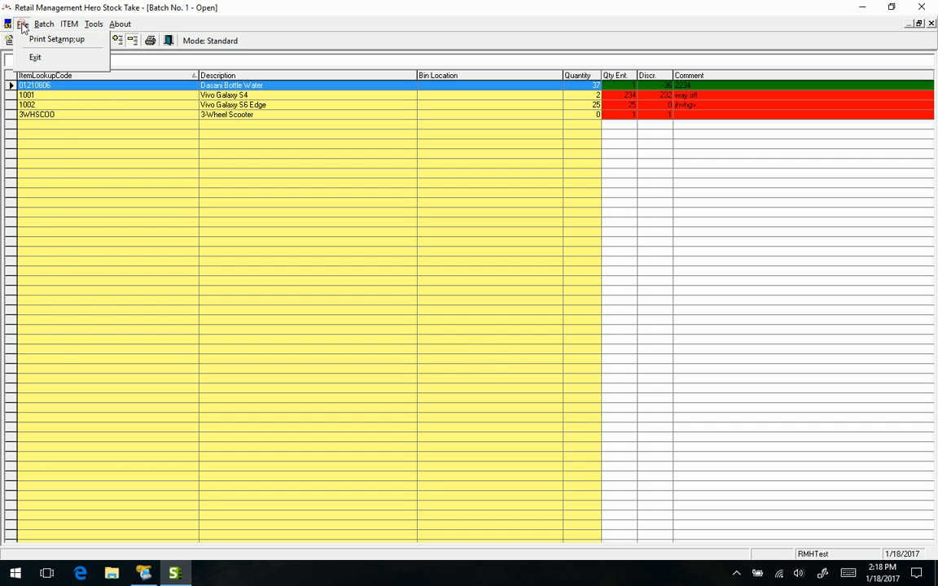
{"action": "left_click", "coordinate": [94, 24]}
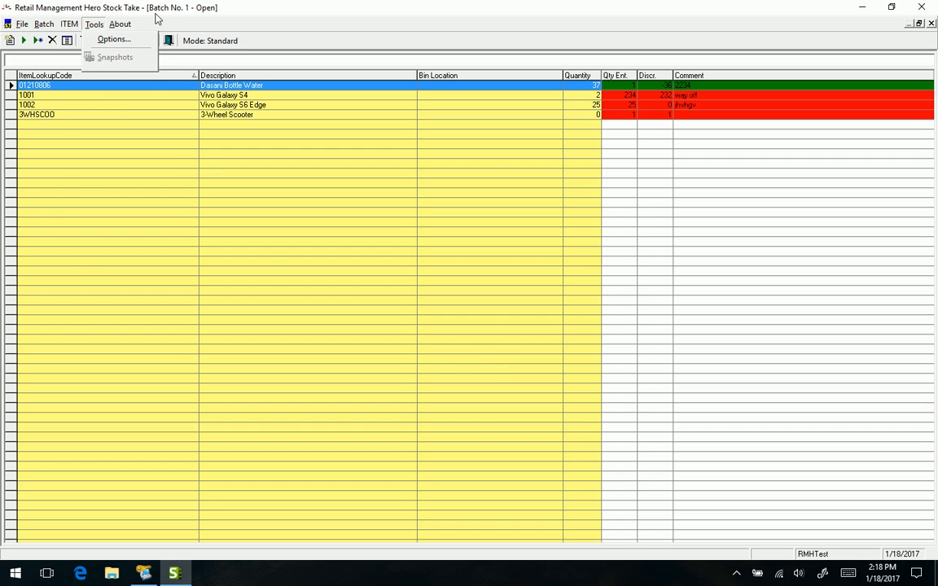
{"action": "left_click", "coordinate": [43, 24]}
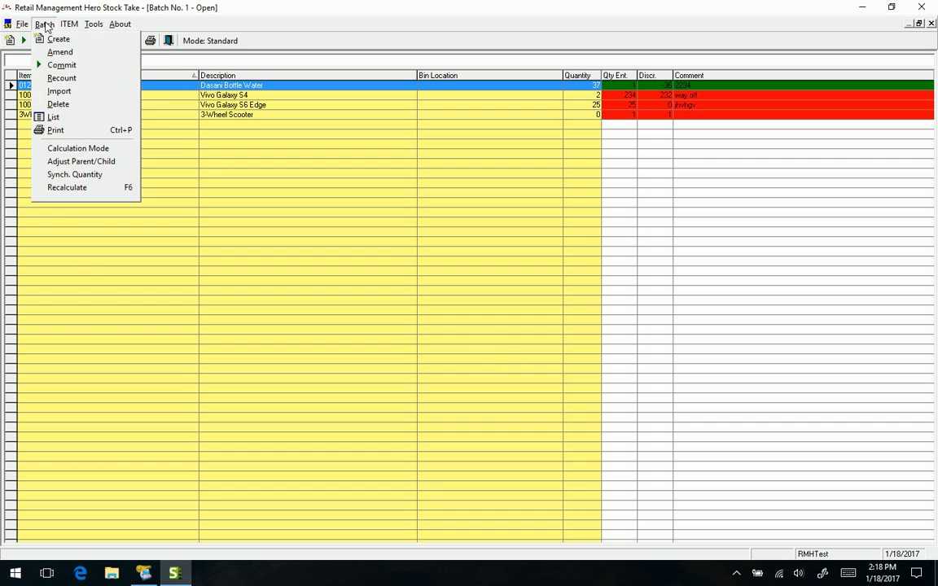
{"action": "left_click", "coordinate": [58, 38]}
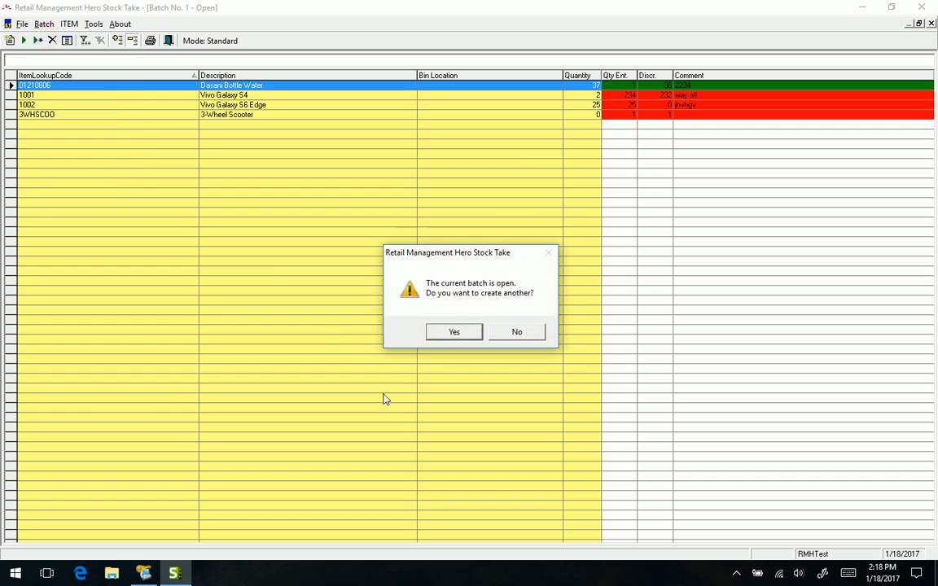
{"action": "left_click", "coordinate": [454, 331]}
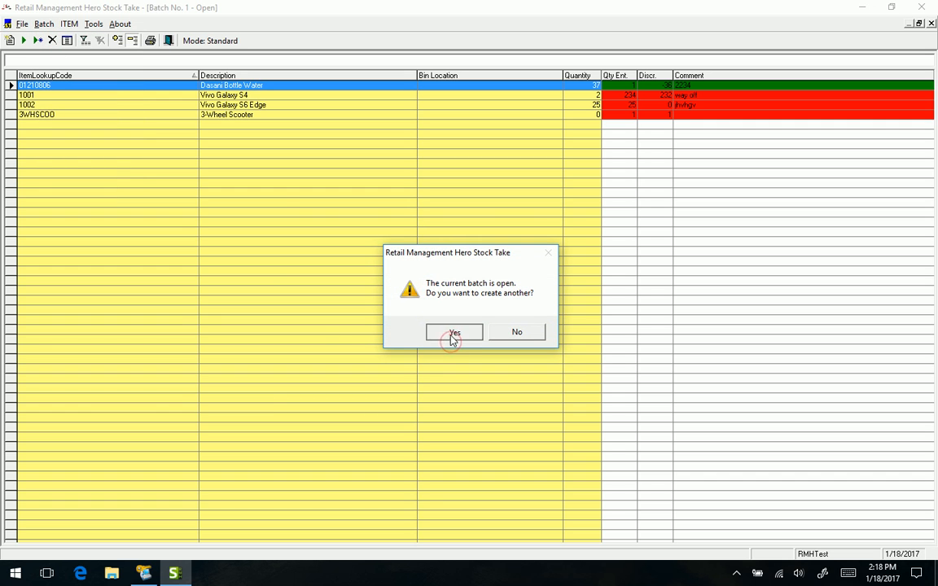
{"action": "left_click", "coordinate": [453, 332]}
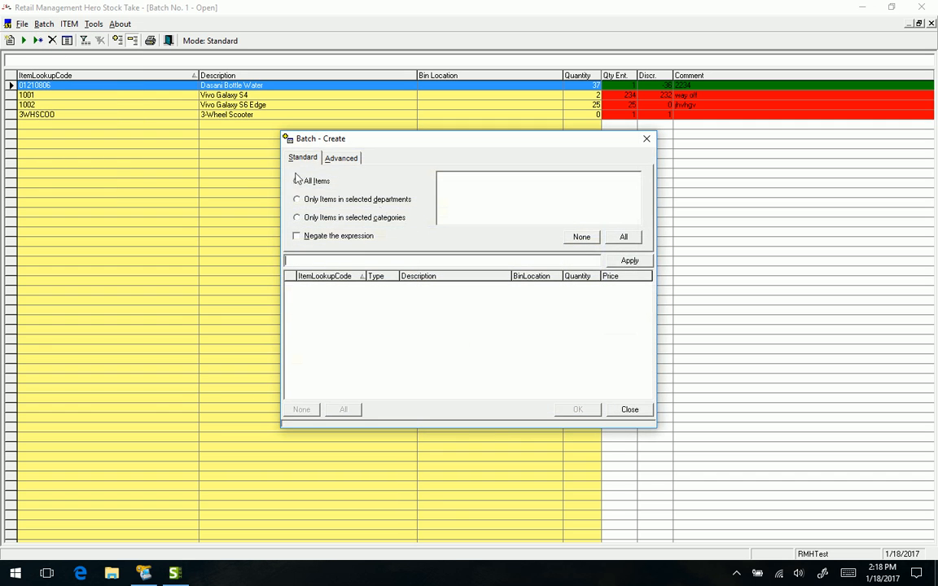
Step: Try the All Items and Categories scopes, keep All Items, and view Advanced criteria
{"action": "left_click", "coordinate": [297, 180]}
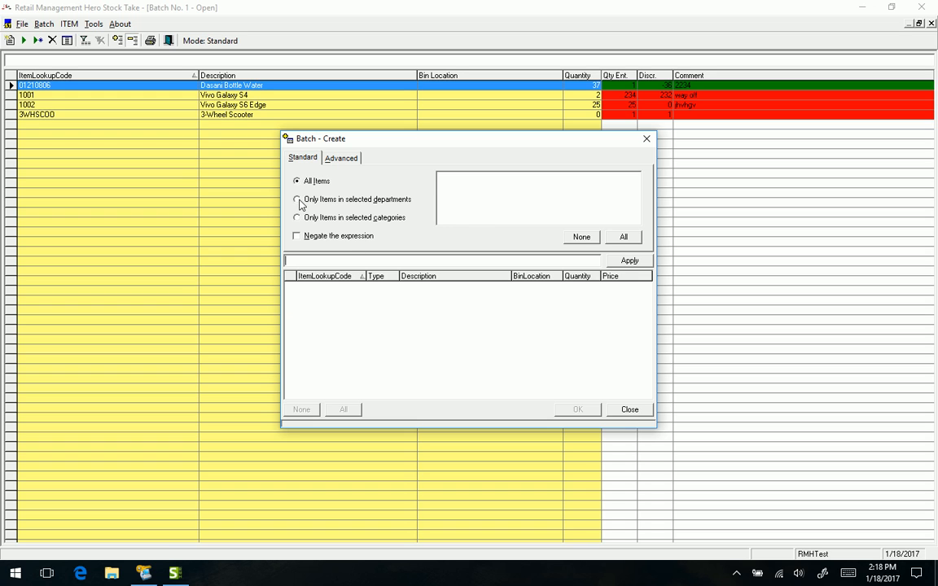
{"action": "left_click", "coordinate": [297, 218]}
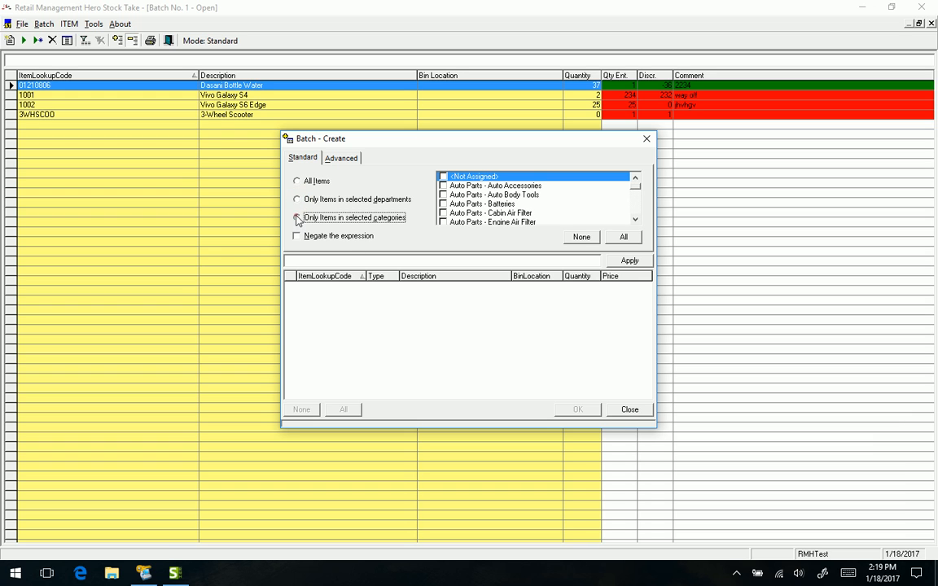
{"action": "left_click", "coordinate": [297, 181]}
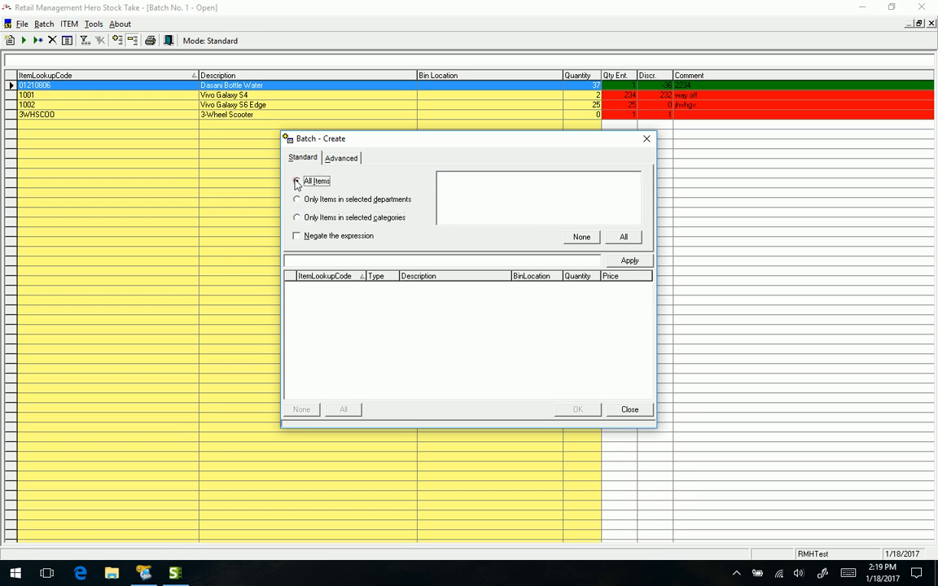
{"action": "left_click", "coordinate": [341, 157]}
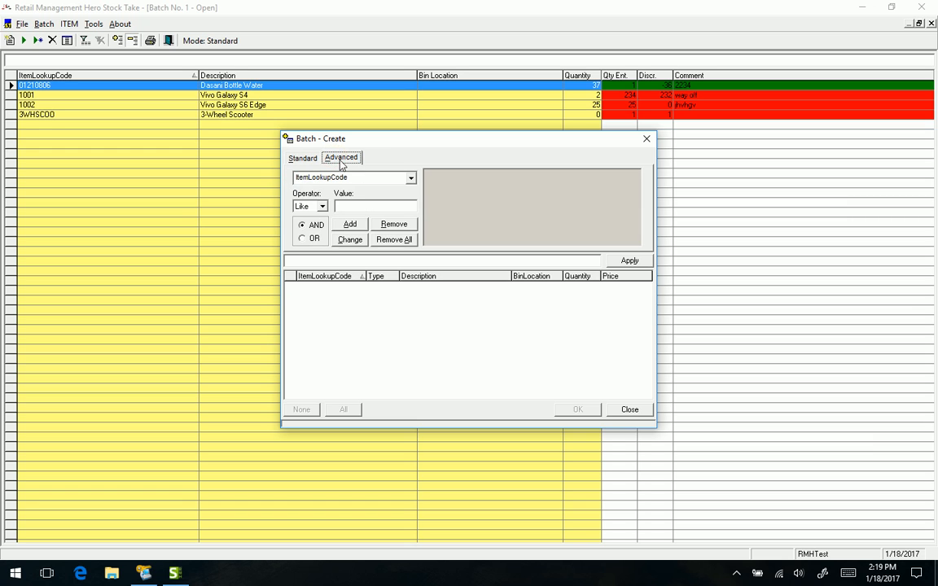